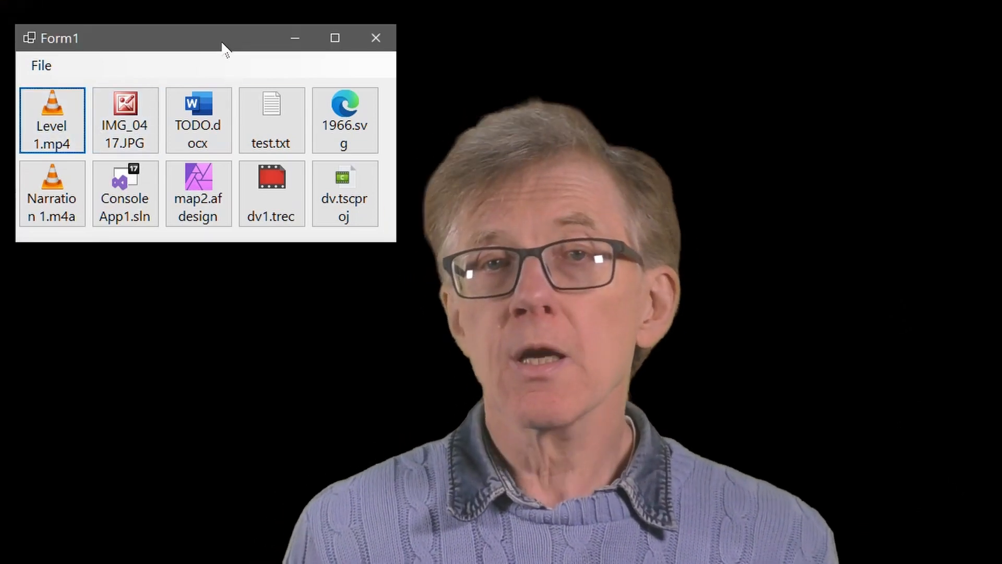
Step: Select the flow panel and keep its FlowDirection set to LeftToRight
{"action": "left_click", "coordinate": [271, 119]}
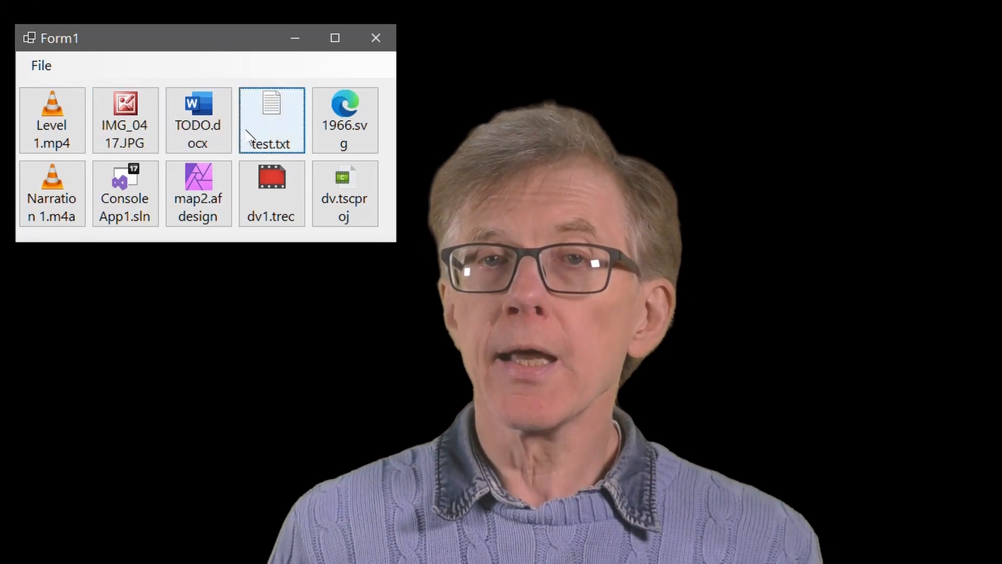
{"action": "left_click", "coordinate": [341, 192]}
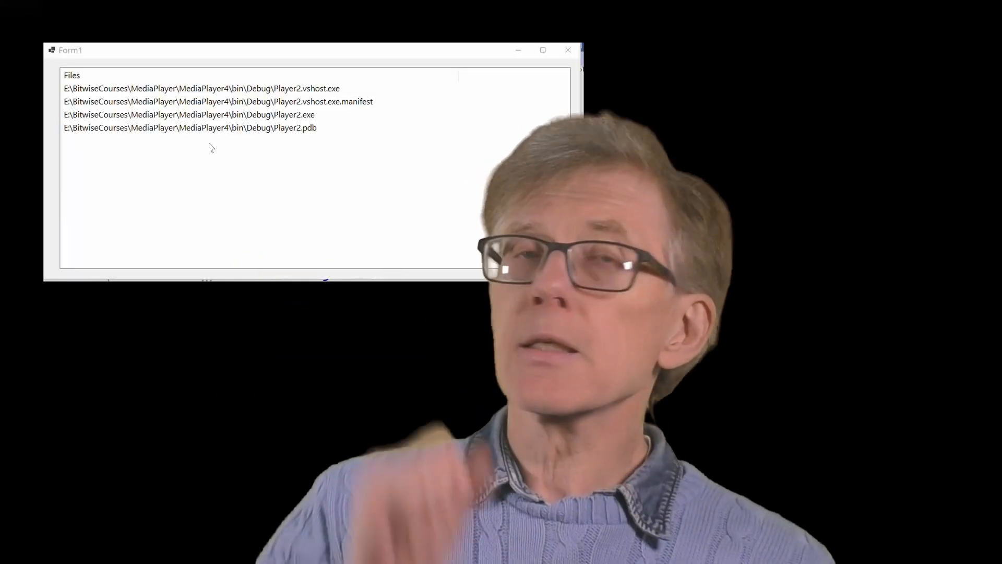
{"action": "left_click", "coordinate": [209, 114]}
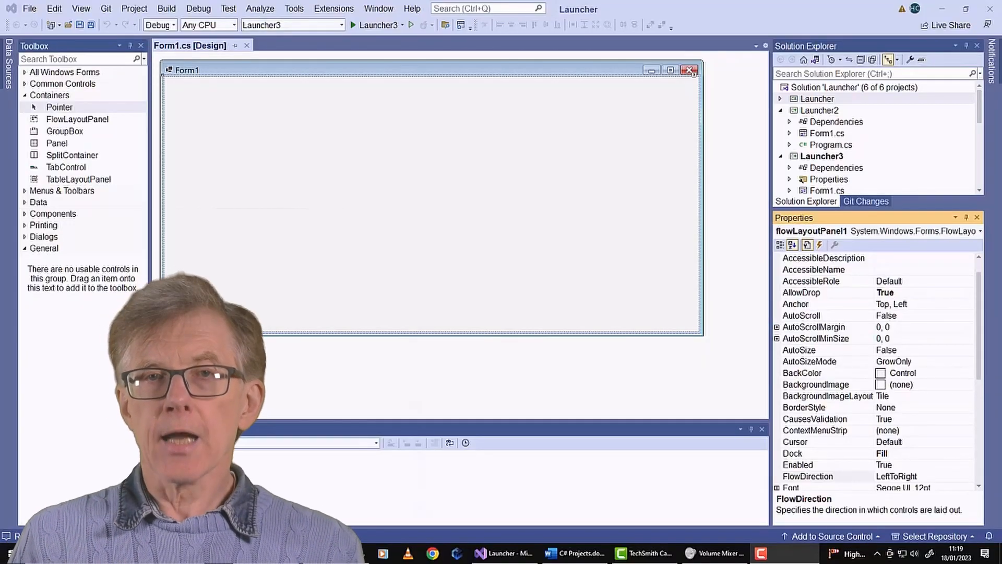
{"action": "mouse_move", "coordinate": [475, 196]}
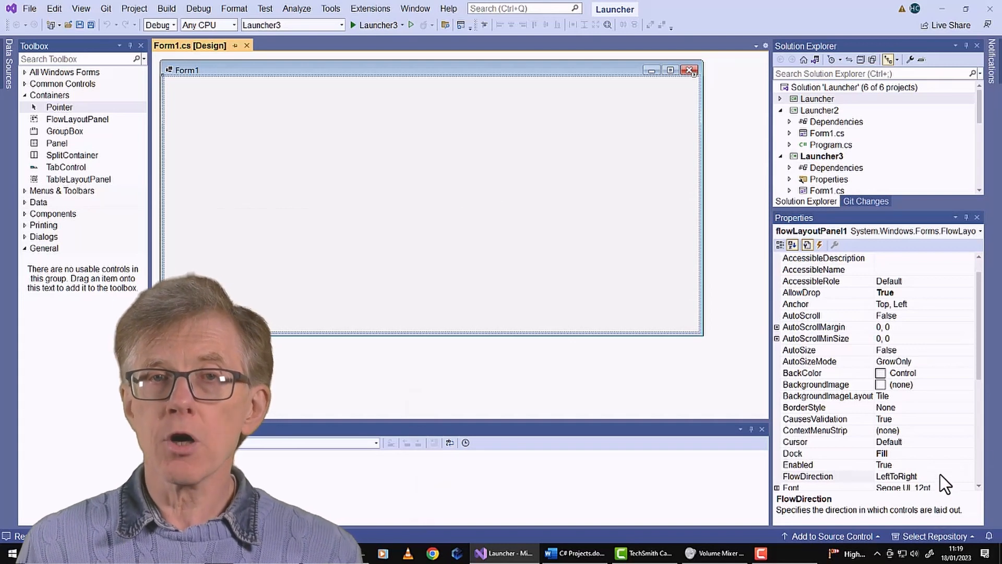
{"action": "left_click", "coordinate": [971, 476]}
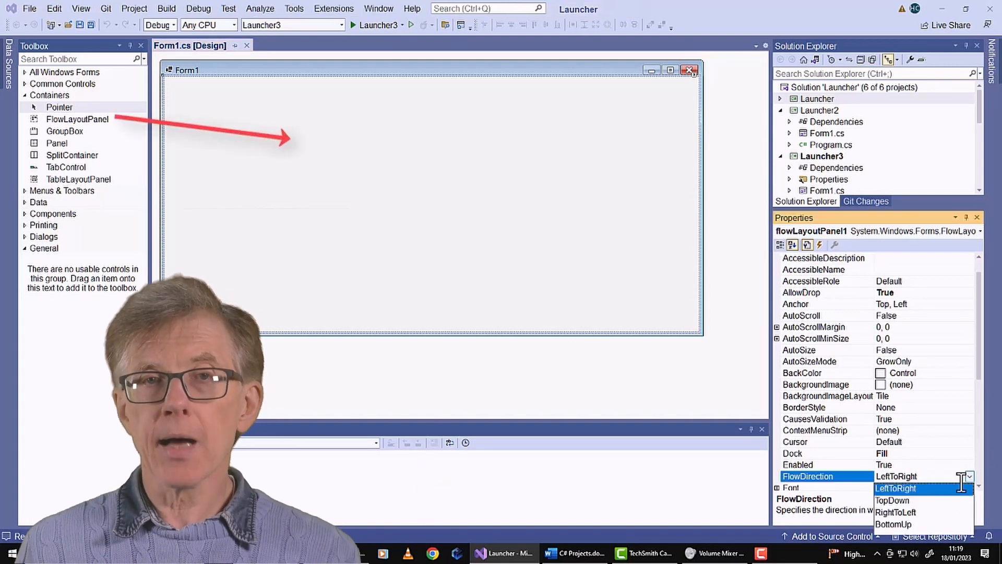
{"action": "left_click", "coordinate": [896, 488]}
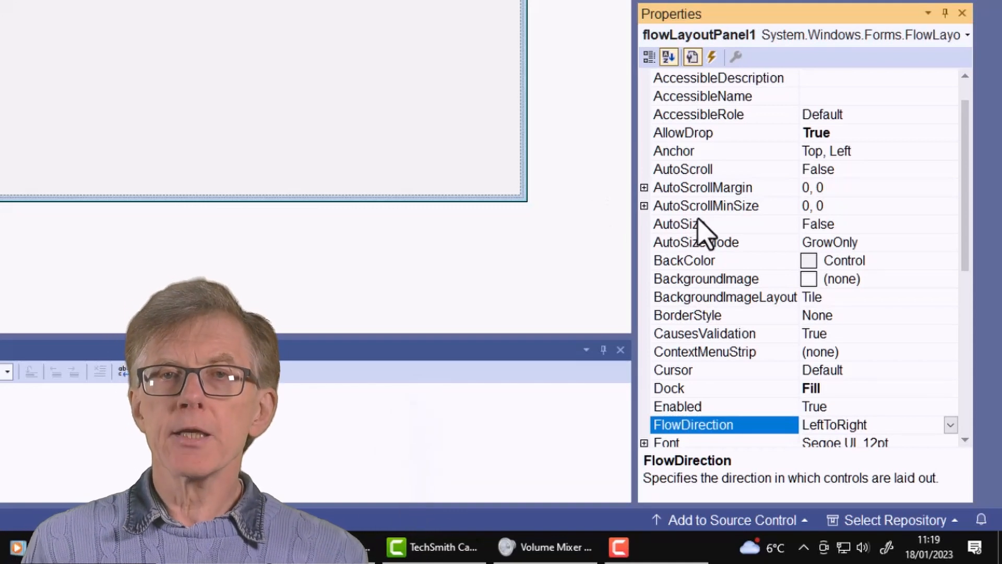
Step: Confirm Dock = Fill and AllowDrop = True, then open the flowLayoutPanel1_DragEnter handler
{"action": "left_click", "coordinate": [689, 388]}
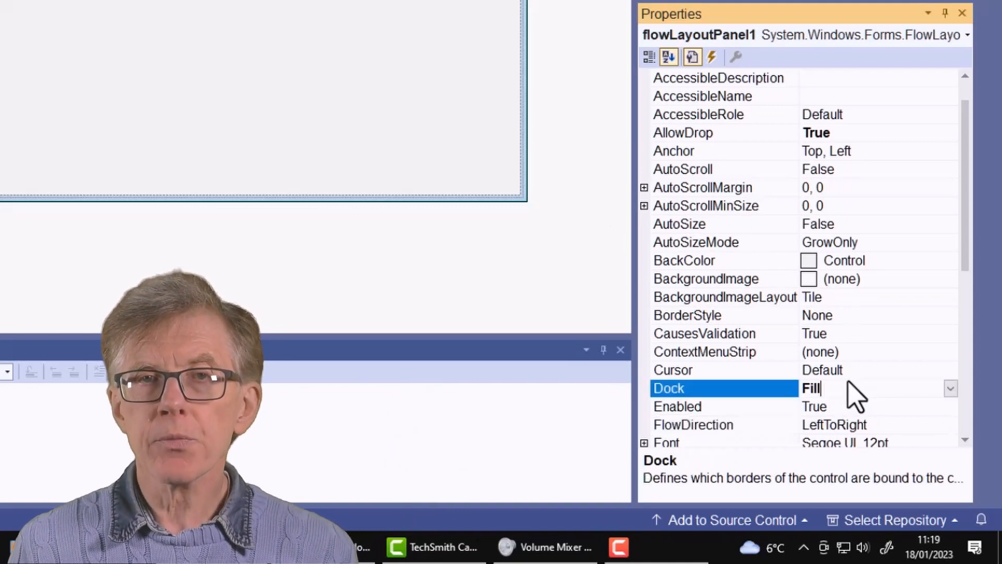
{"action": "left_click", "coordinate": [950, 387]}
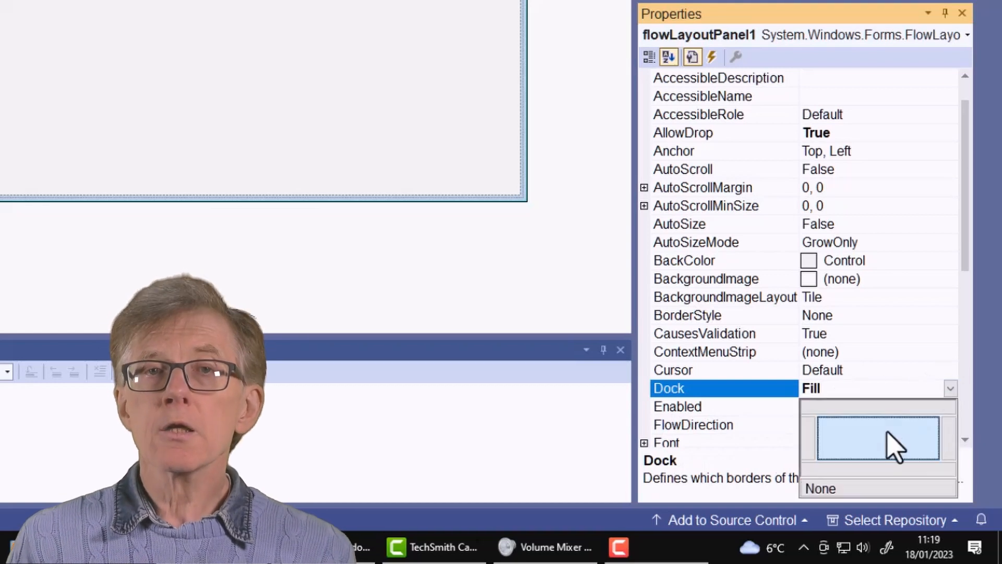
{"action": "left_click", "coordinate": [876, 437]}
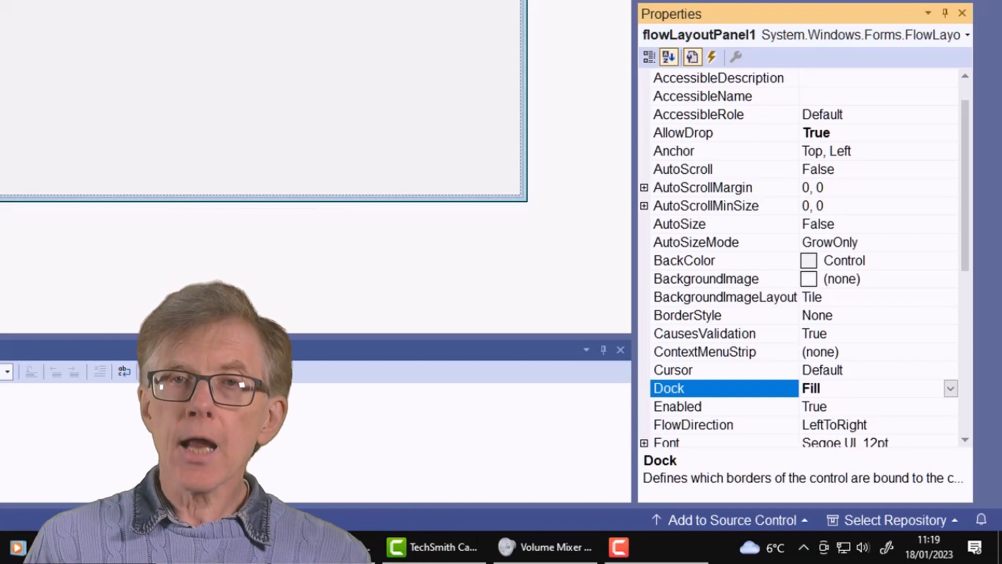
{"action": "mouse_move", "coordinate": [847, 151]}
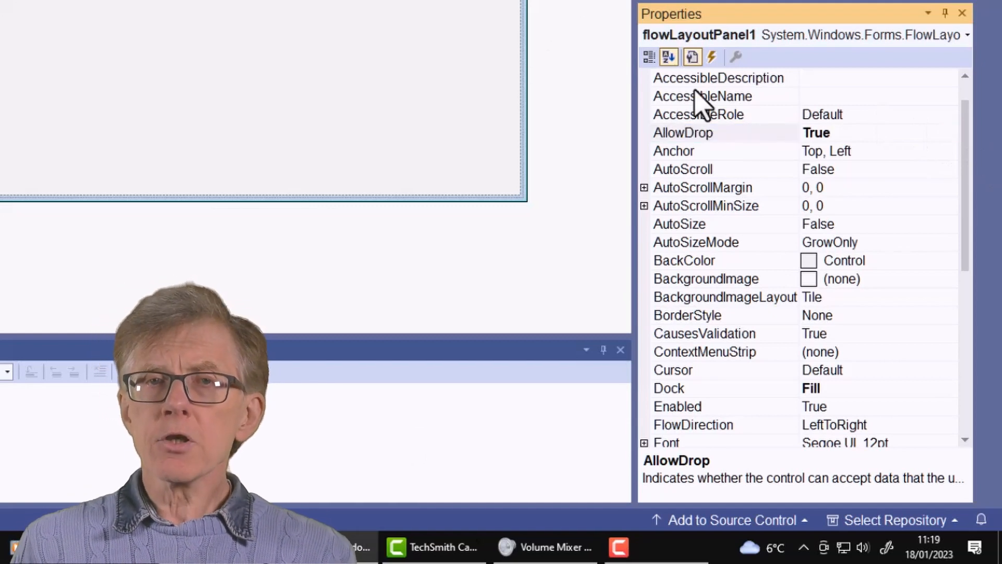
{"action": "left_click", "coordinate": [712, 57]}
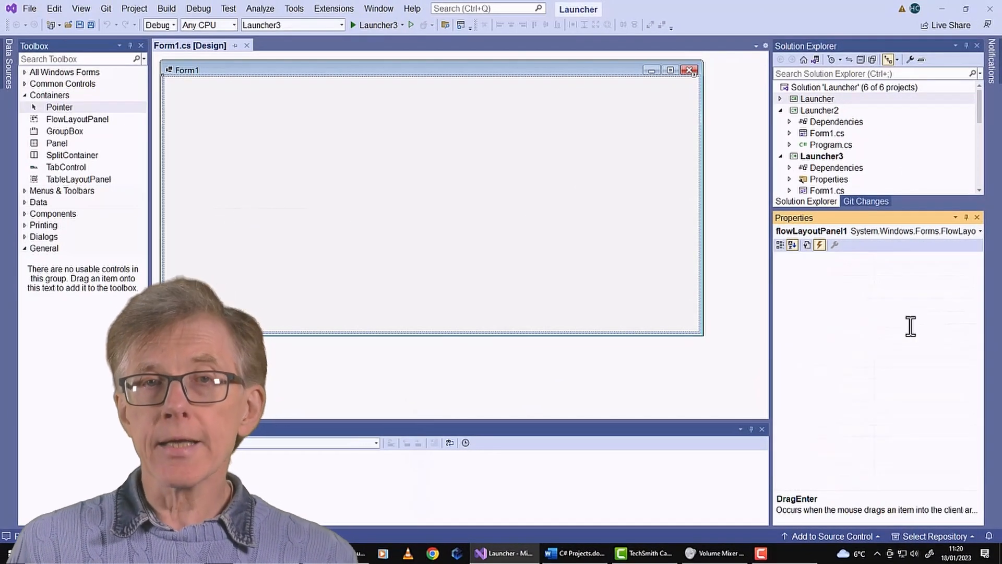
{"action": "left_click", "coordinate": [172, 45]}
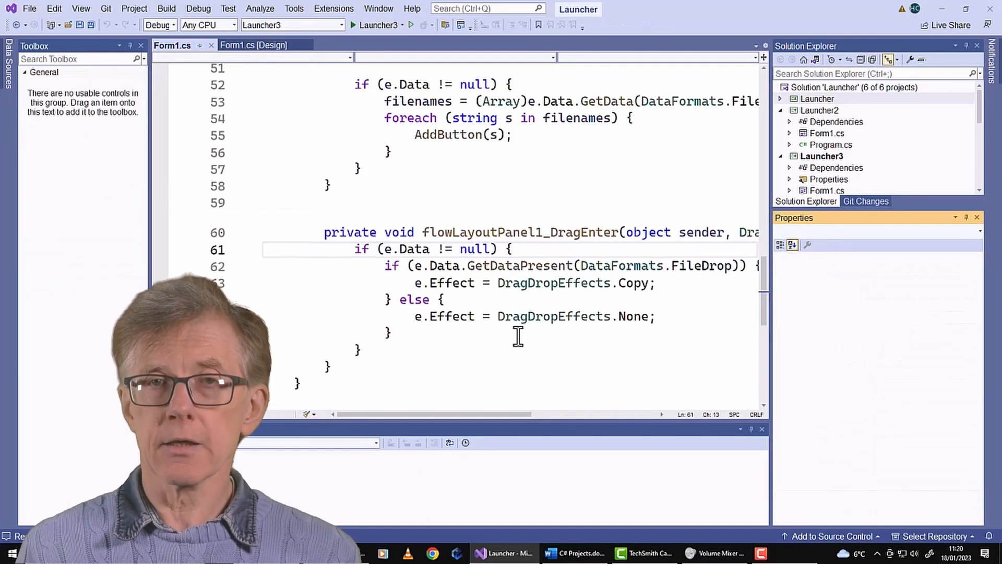